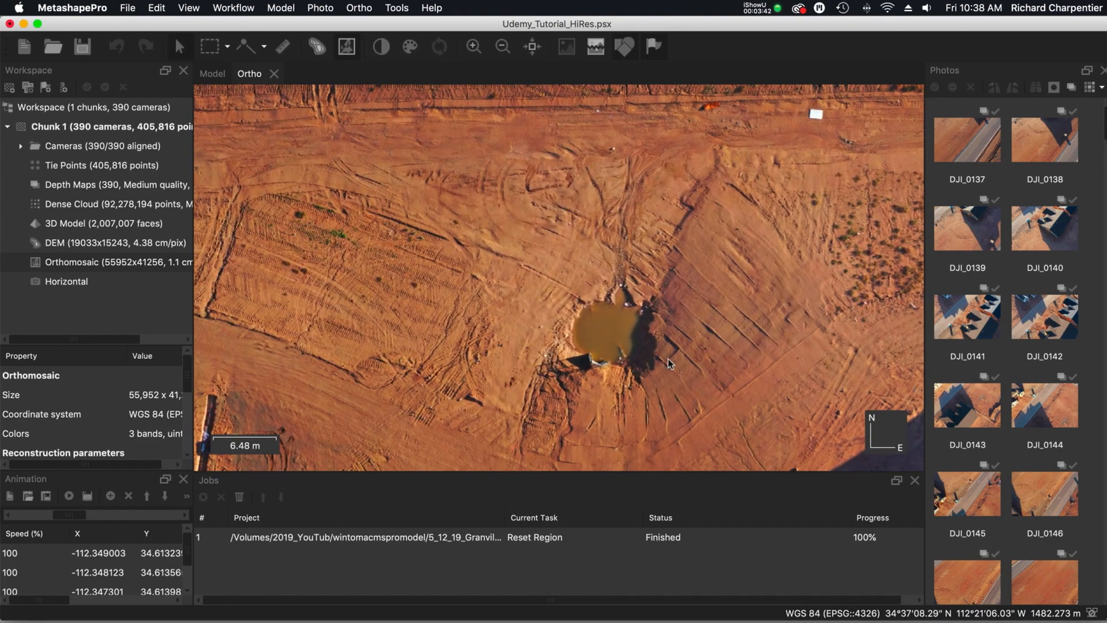
mouse_move(710, 378)
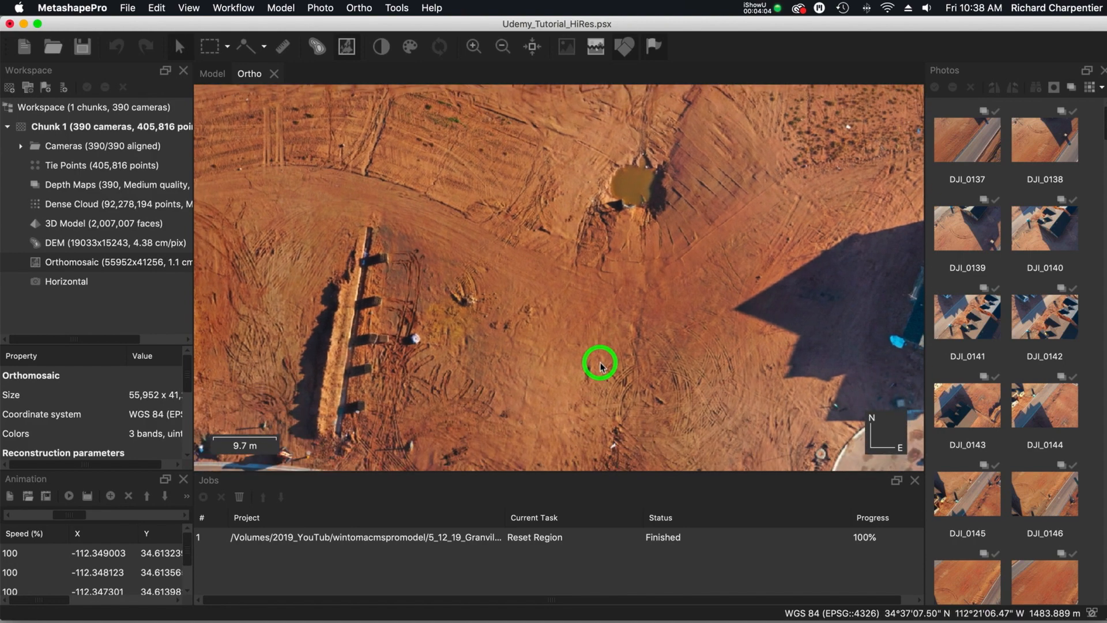
mouse_move(556, 357)
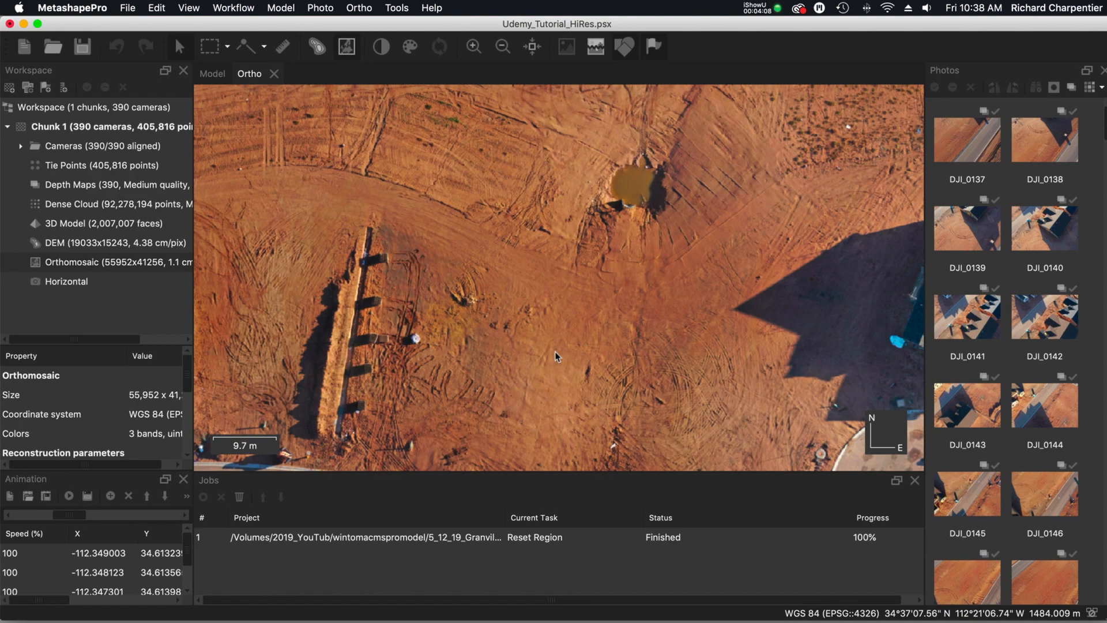
mouse_move(562, 364)
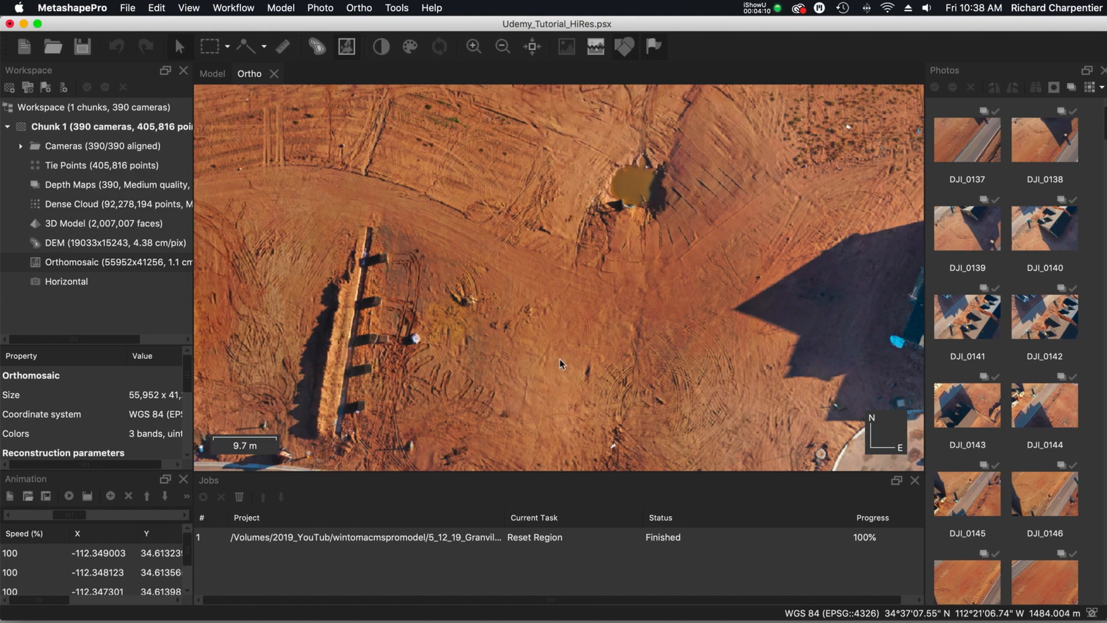
- Pan the orthomosaic along the curving road past the foundation toward the parked truck
drag(560, 364, 676, 417)
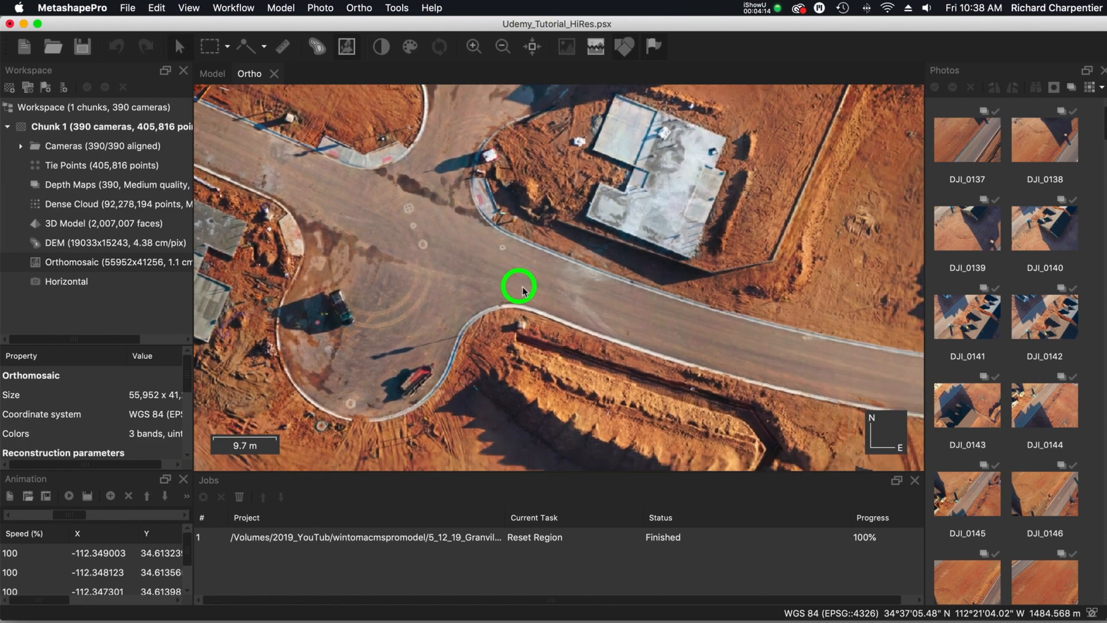
drag(519, 285, 562, 377)
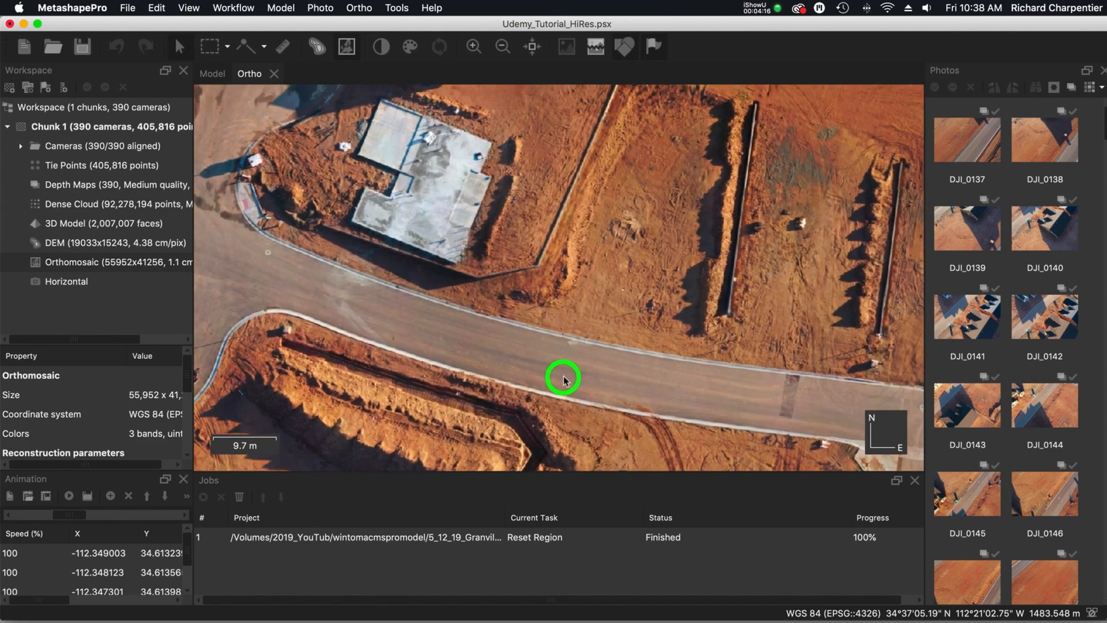
drag(563, 379, 521, 305)
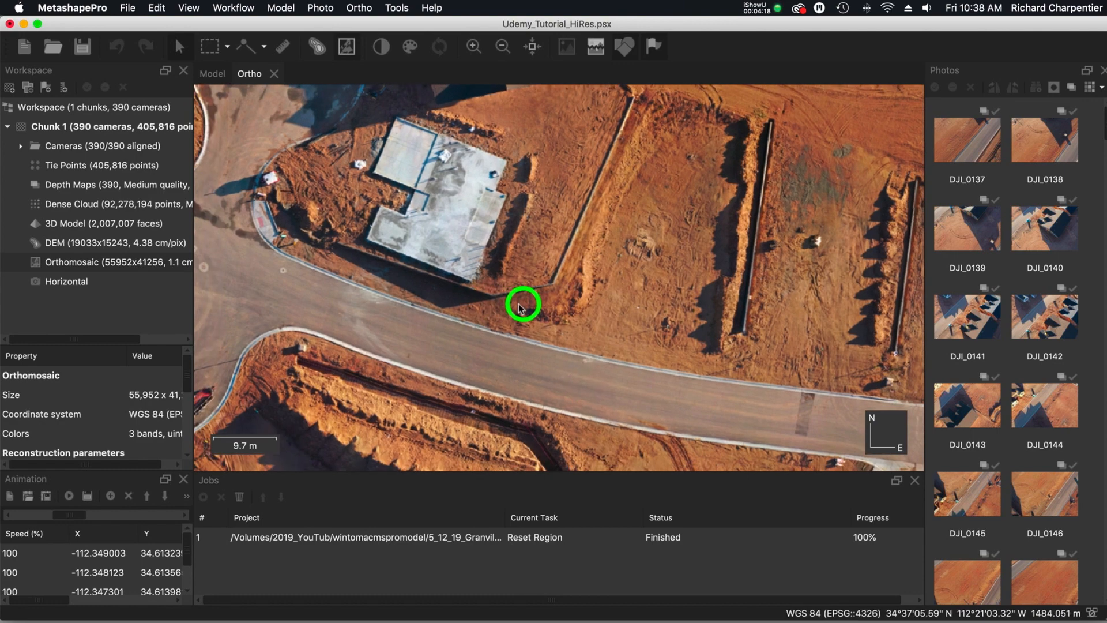
drag(522, 304, 550, 374)
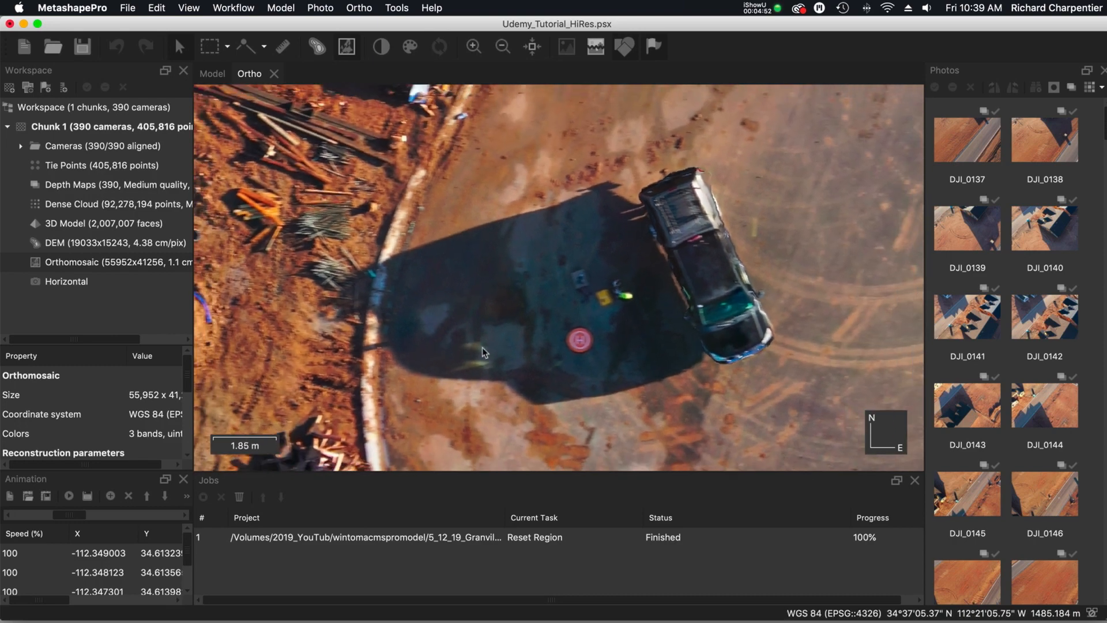
- Zoom out to the whole orthomosaic and show the Dense Cloud in 3D
scroll(down, 3)
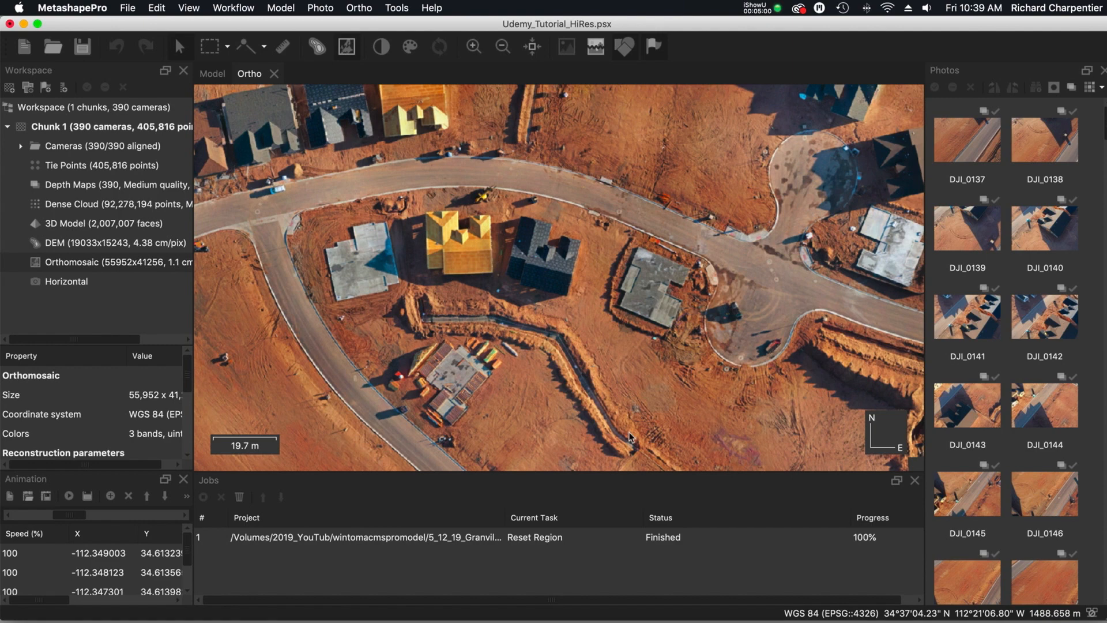
mouse_move(583, 291)
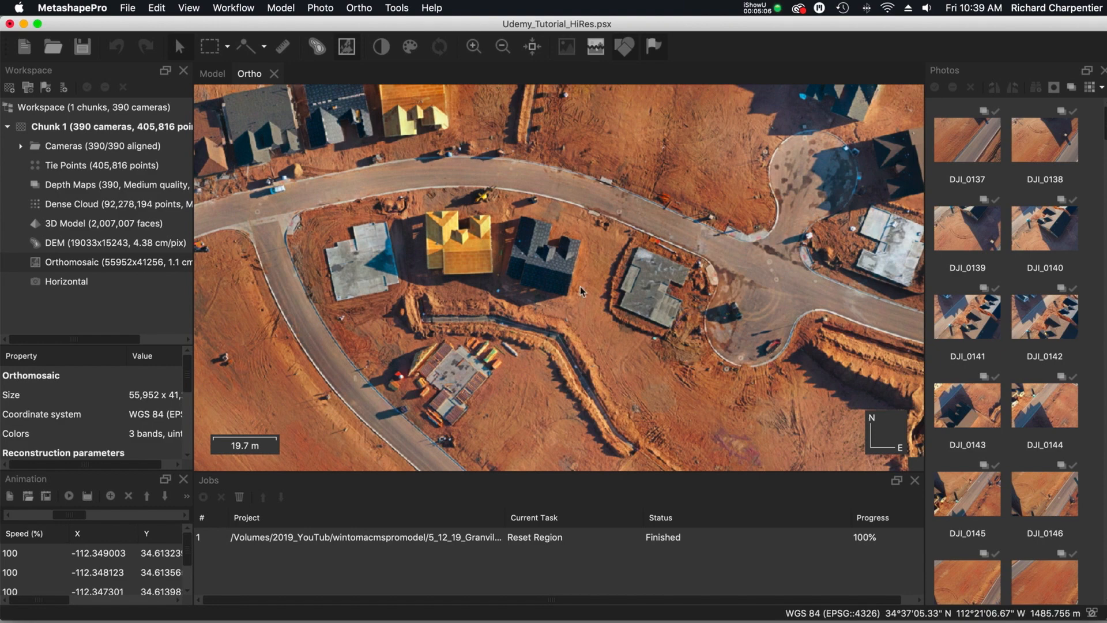
scroll(down, 3)
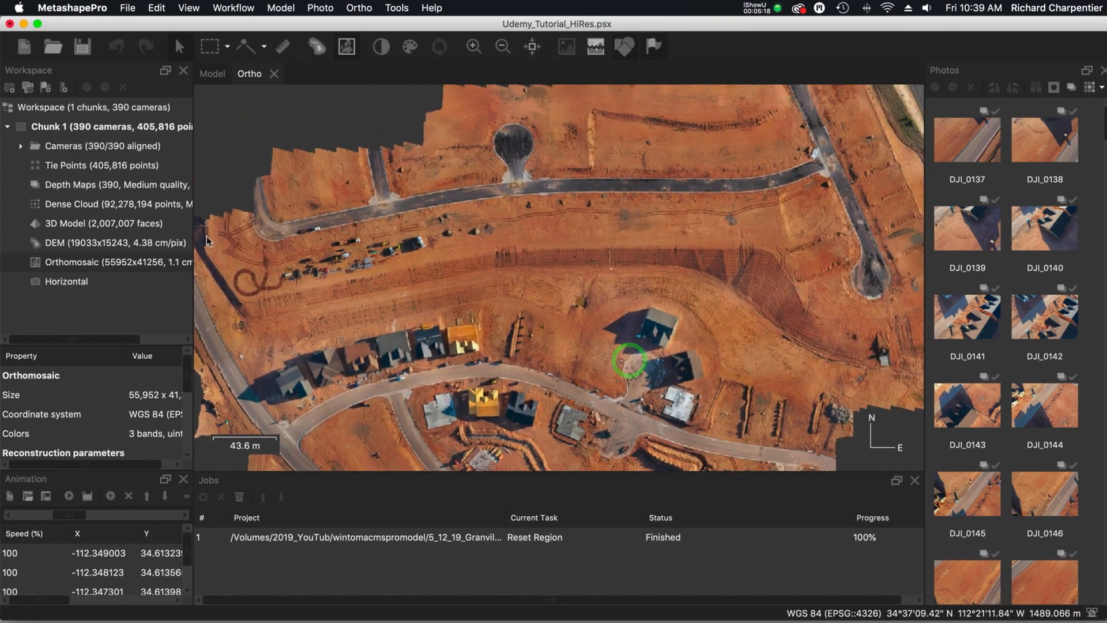
click(75, 204)
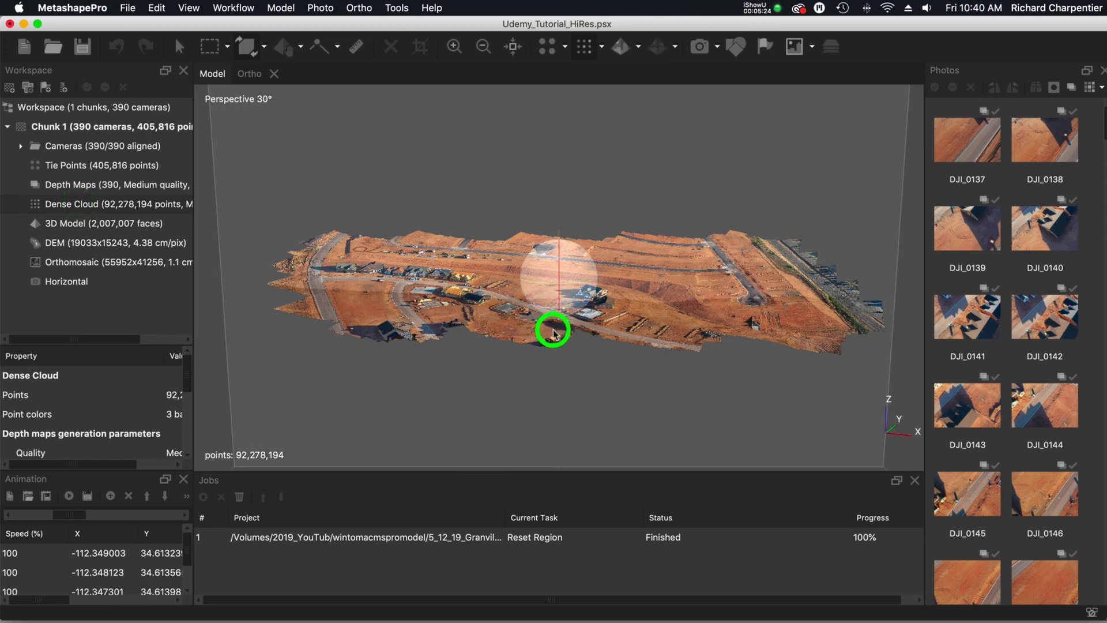
- Tilt the dense cloud and reset the reconstruction region with Model > Transform Region > Reset Region
drag(553, 333, 554, 277)
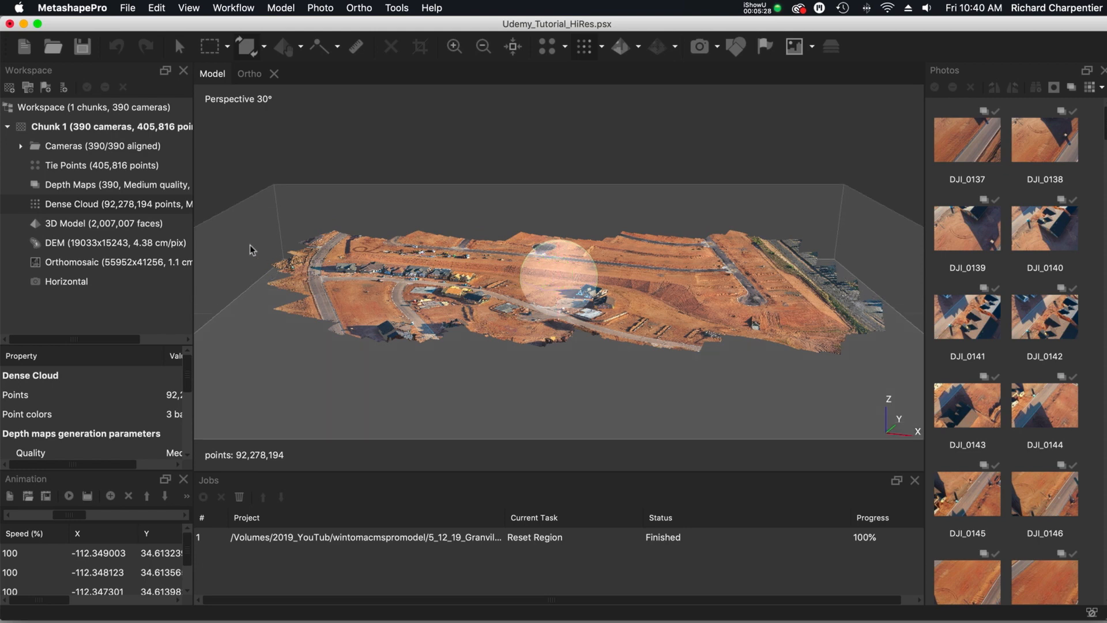
click(279, 8)
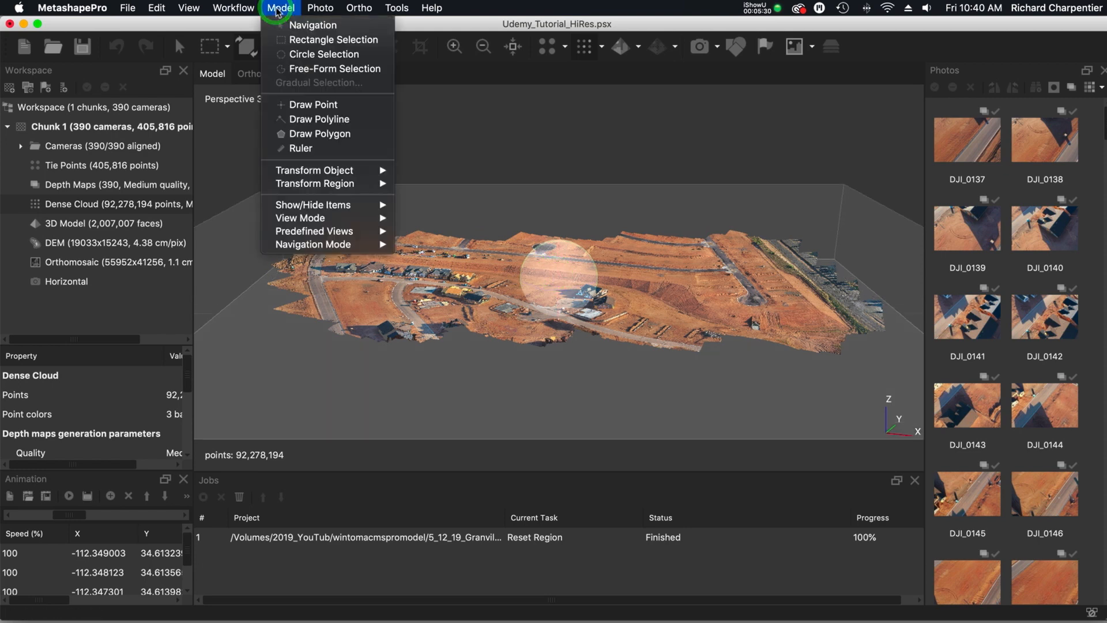
mouse_move(319, 133)
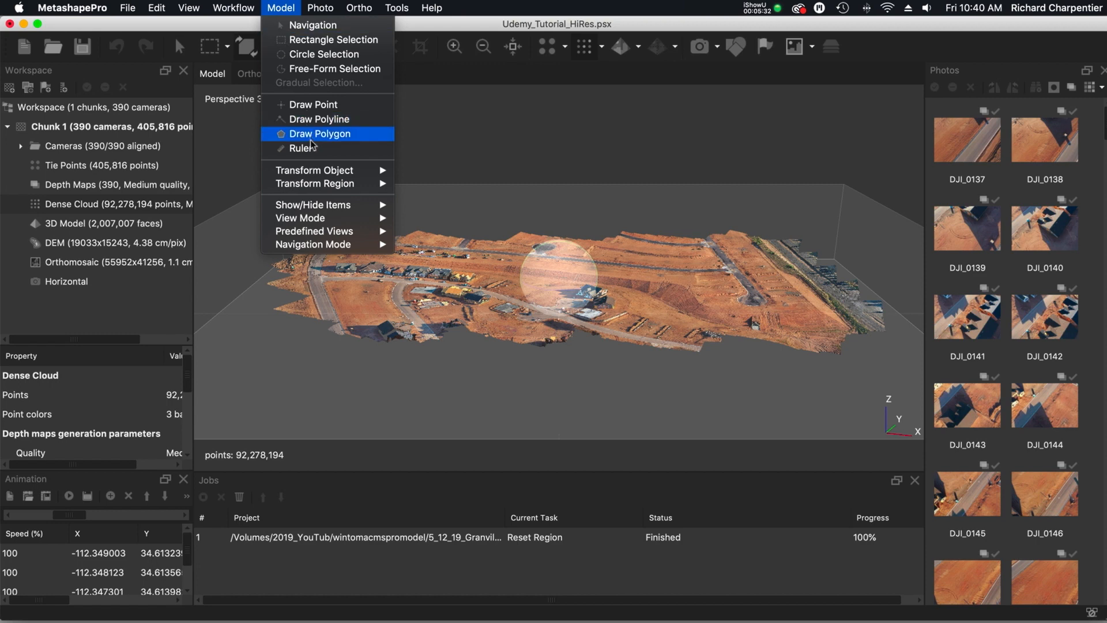
mouse_move(315, 183)
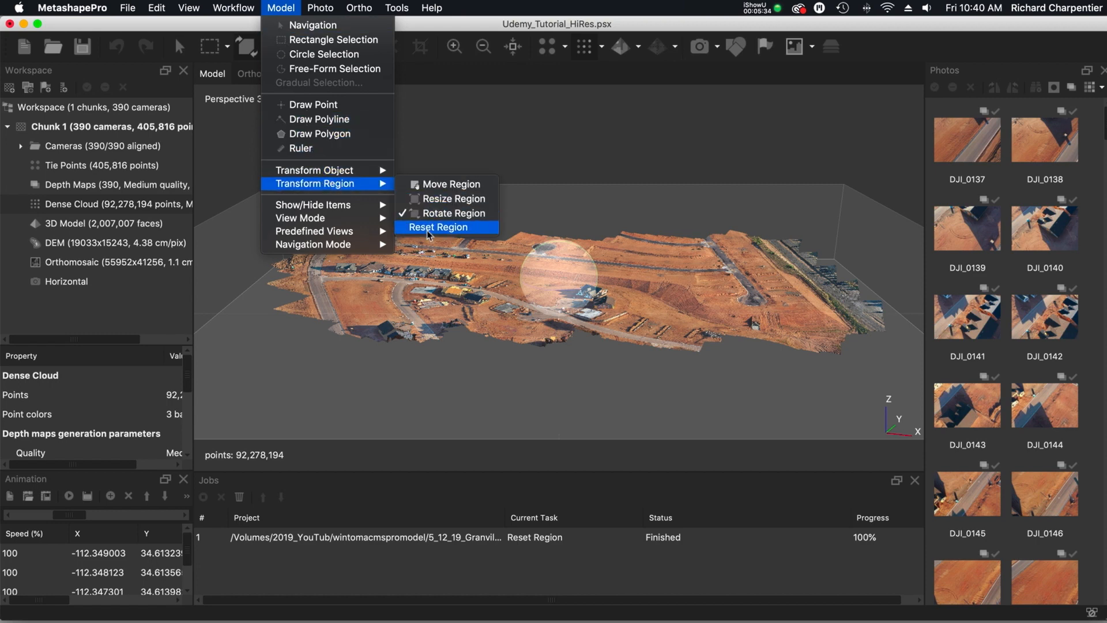
click(438, 228)
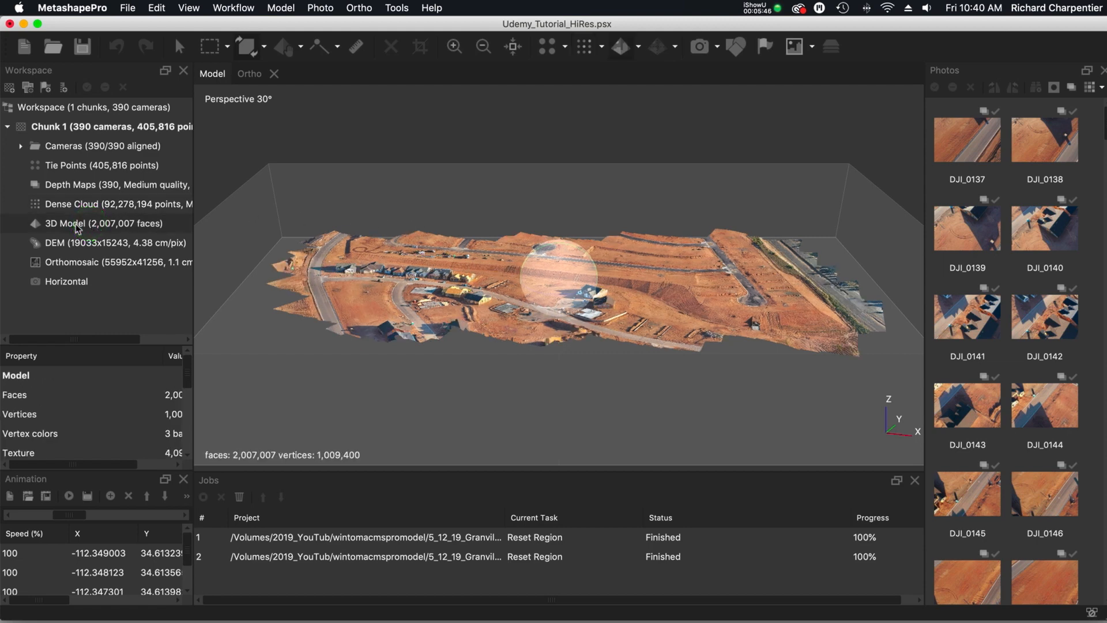
click(210, 47)
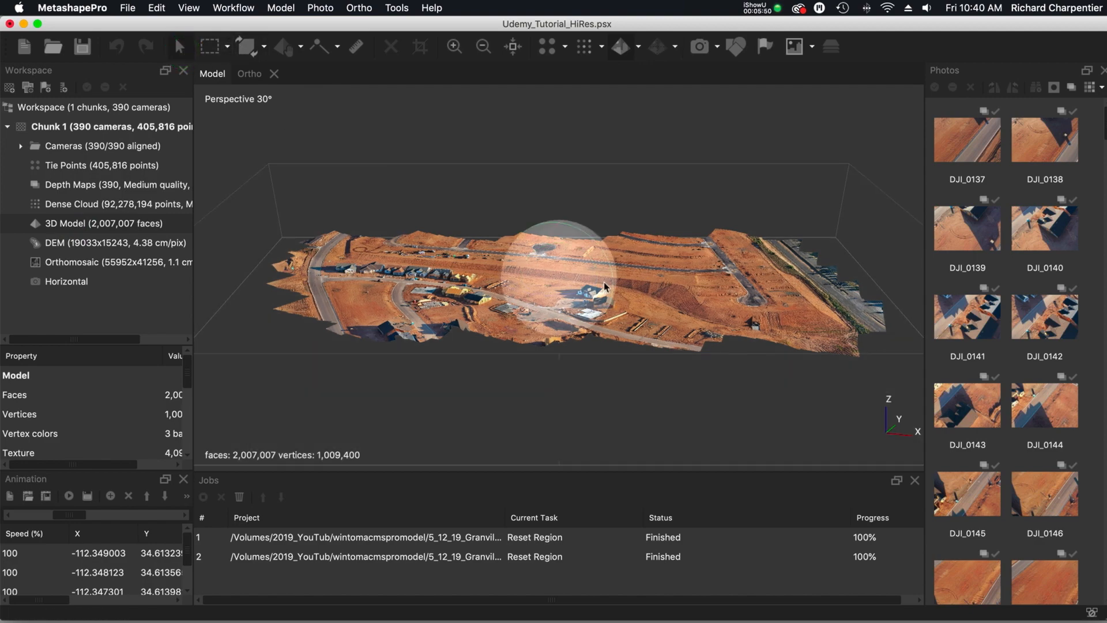
drag(604, 286, 547, 279)
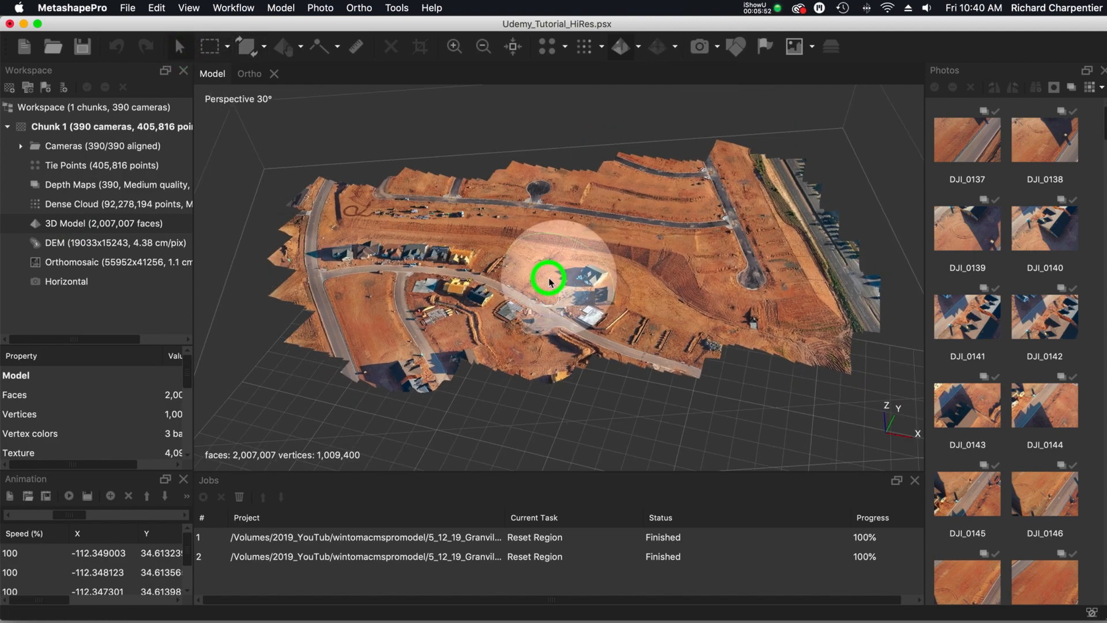
drag(547, 279, 579, 279)
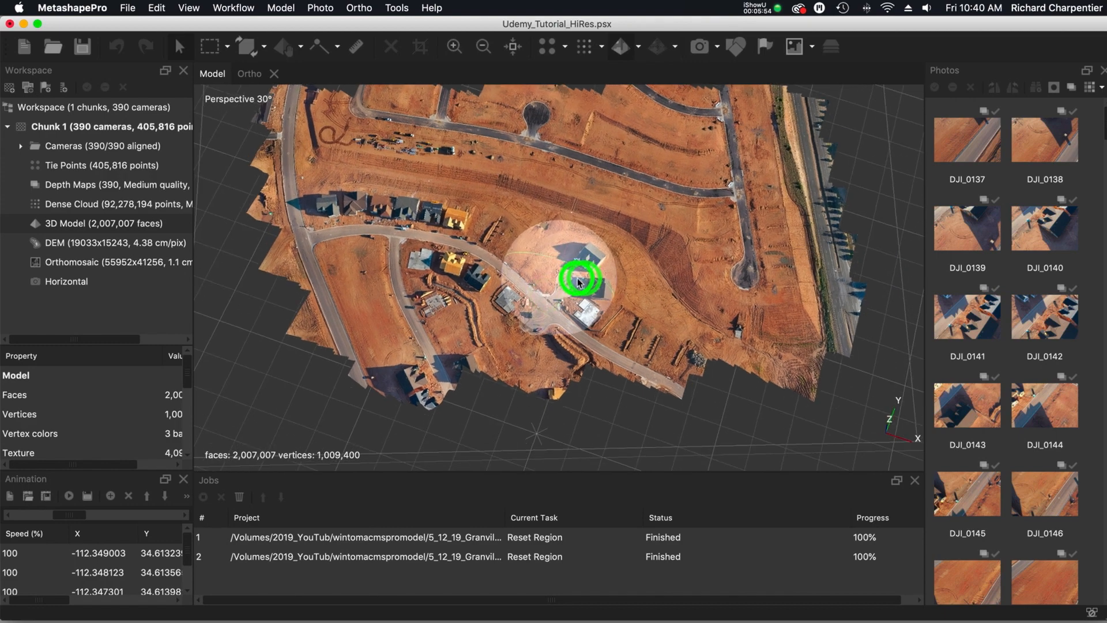
drag(577, 281, 616, 277)
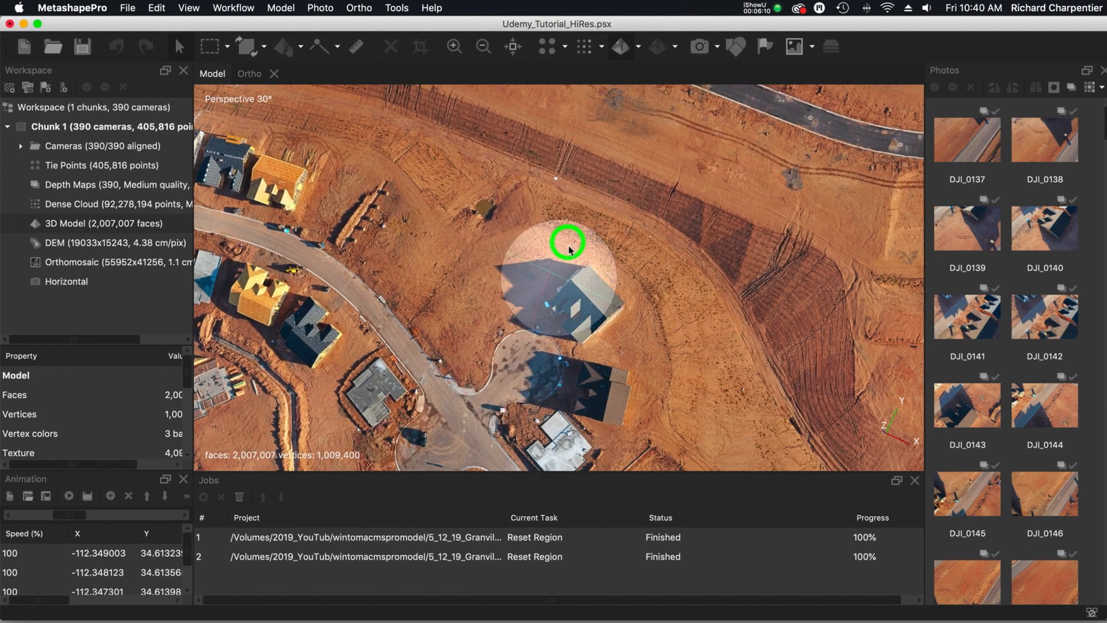
drag(569, 243, 672, 342)
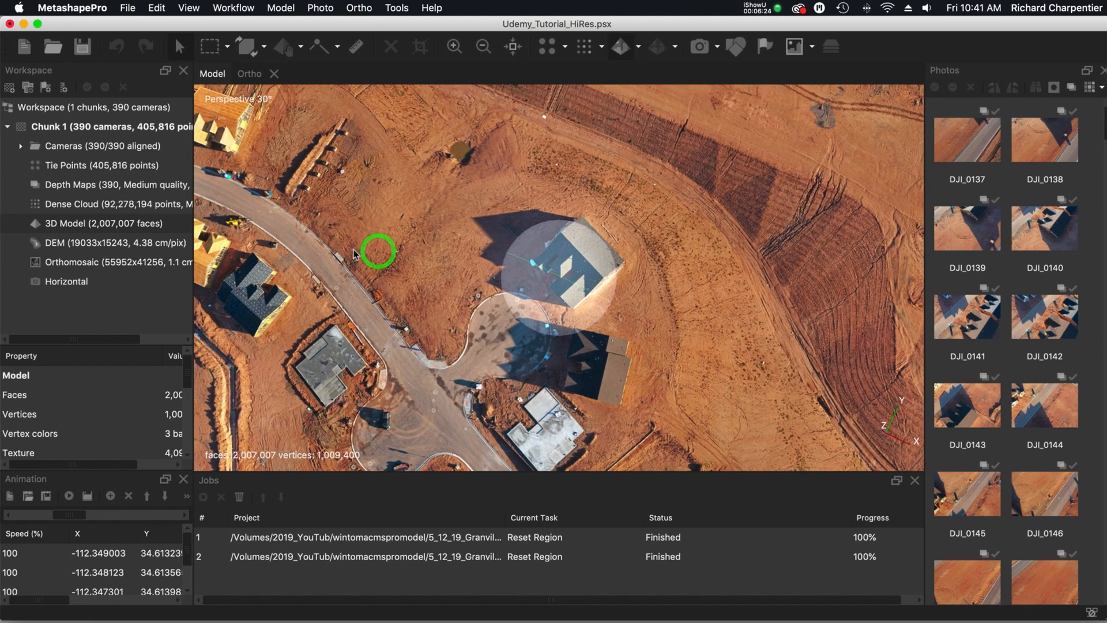
drag(377, 252, 478, 298)
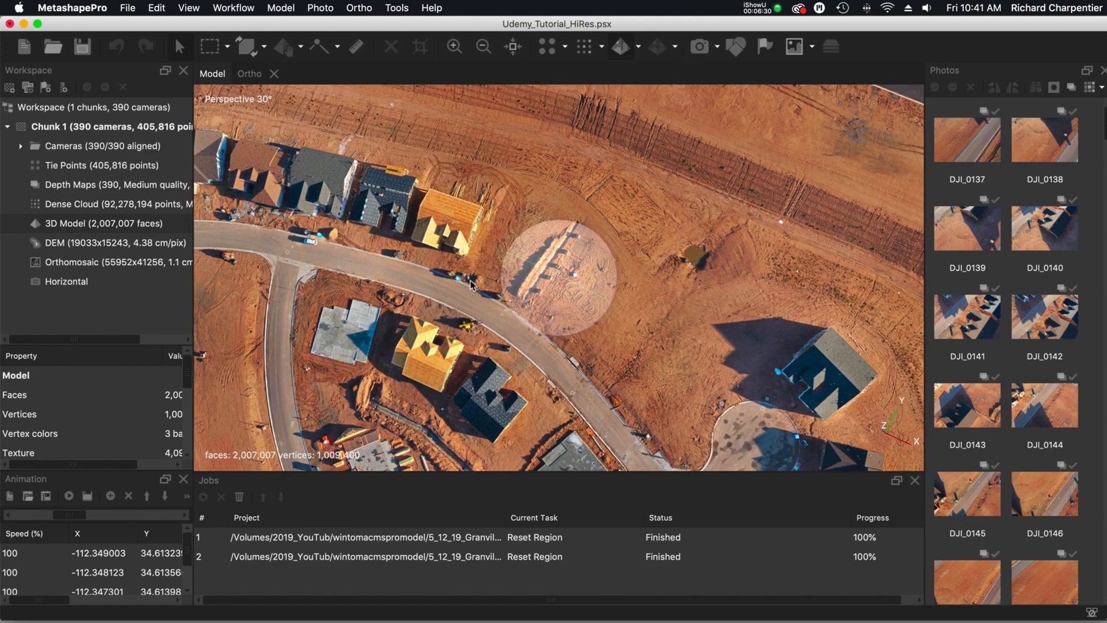
mouse_move(532, 231)
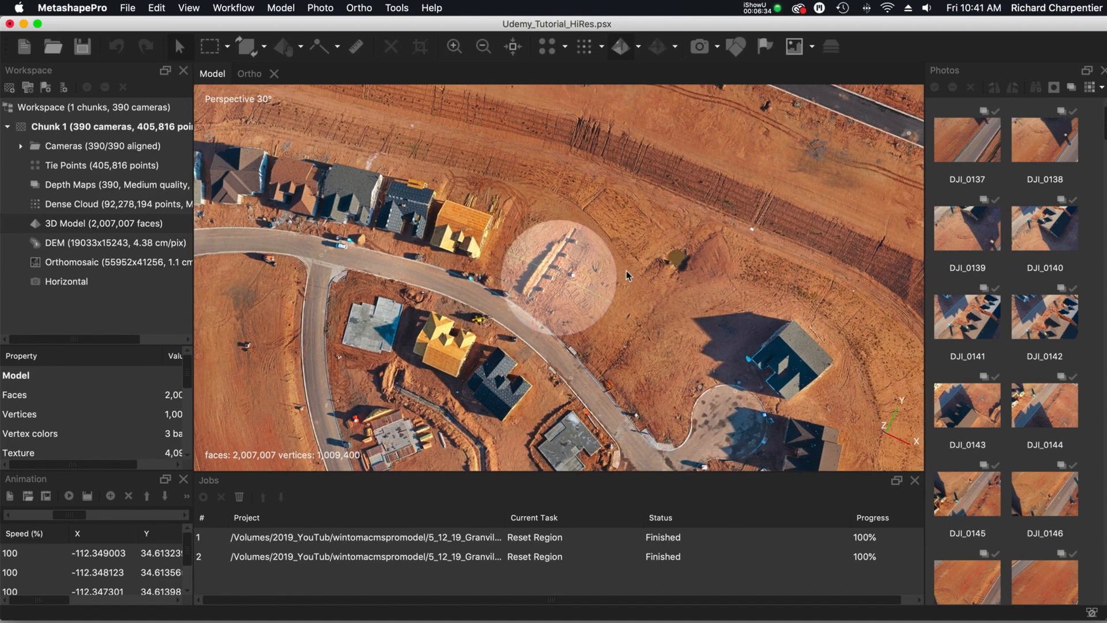
drag(625, 276, 605, 300)
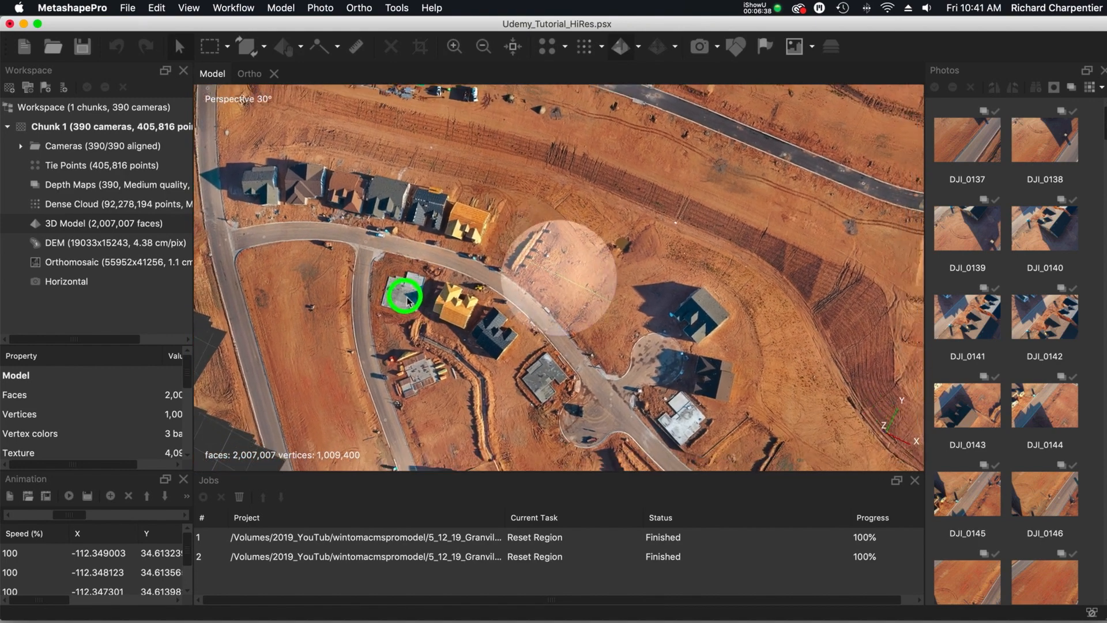
drag(403, 296, 746, 376)
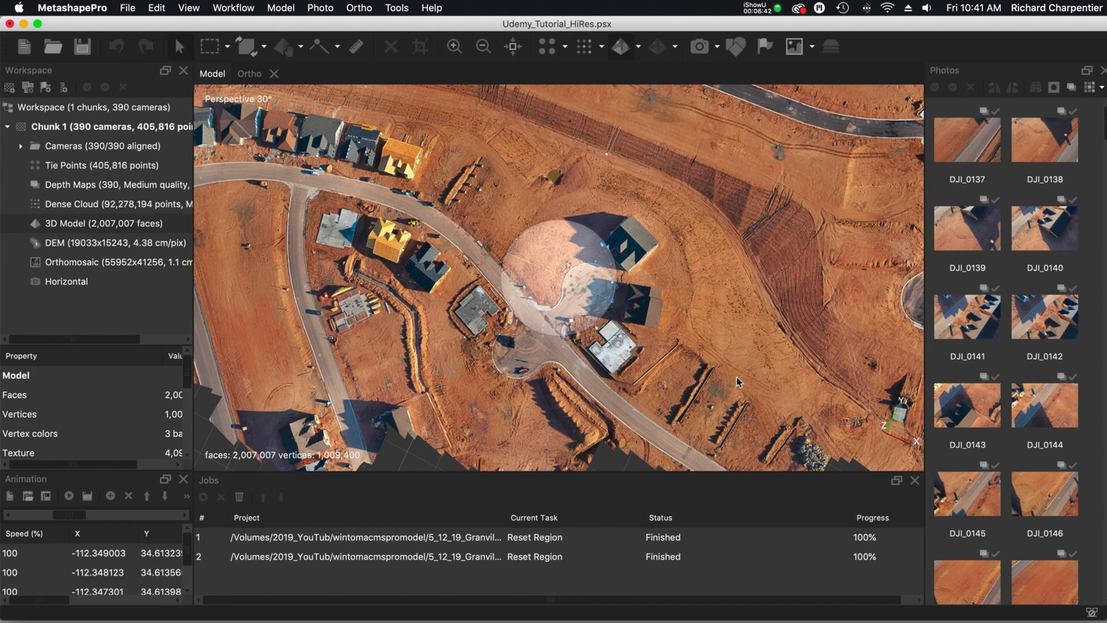
mouse_move(710, 391)
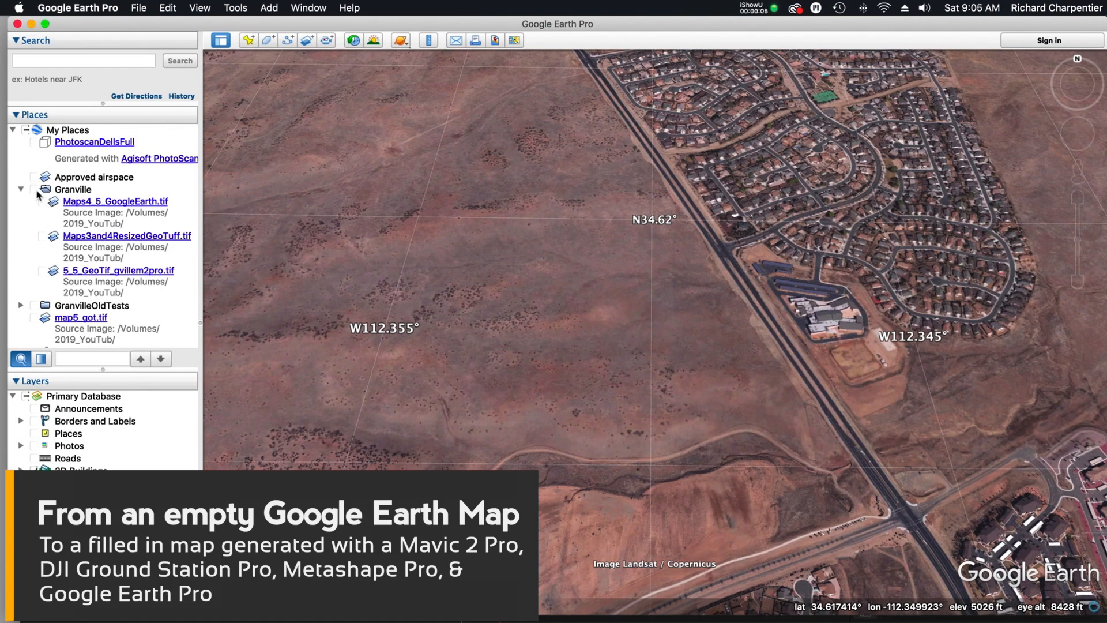
- Turn on the Granville folder and map6_got.tif overlays, then shift the map across the development
click(34, 189)
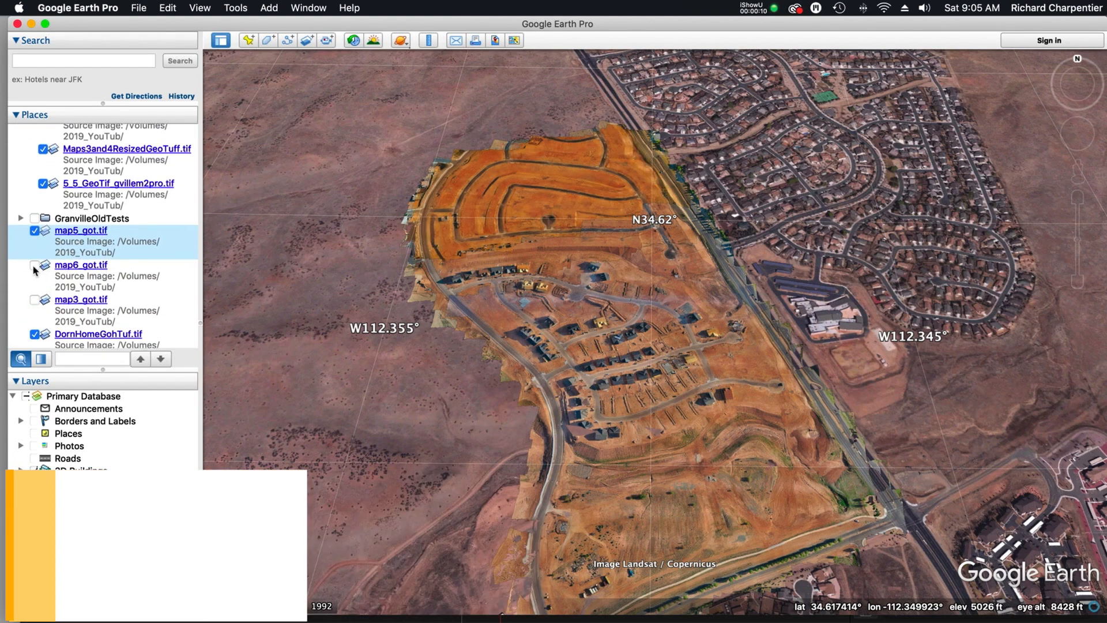
click(35, 299)
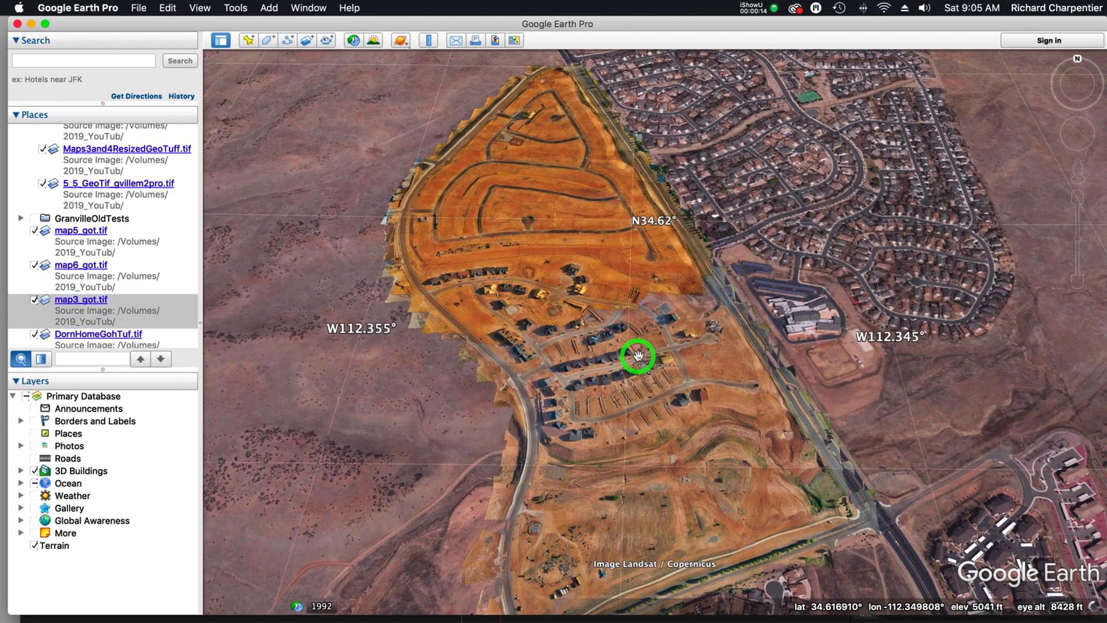
drag(638, 355, 553, 334)
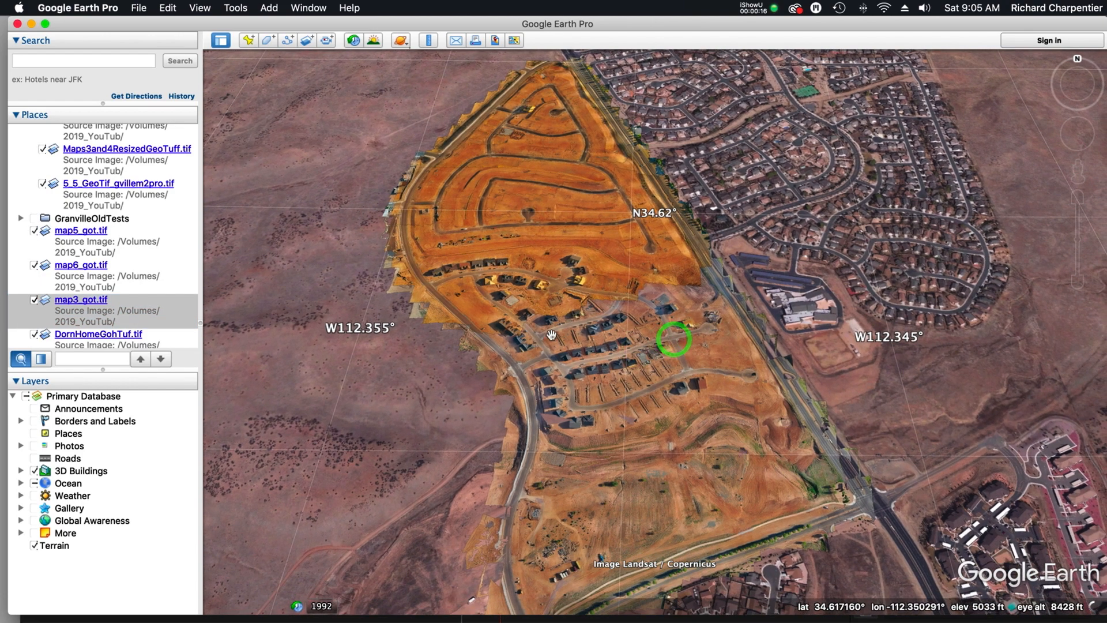